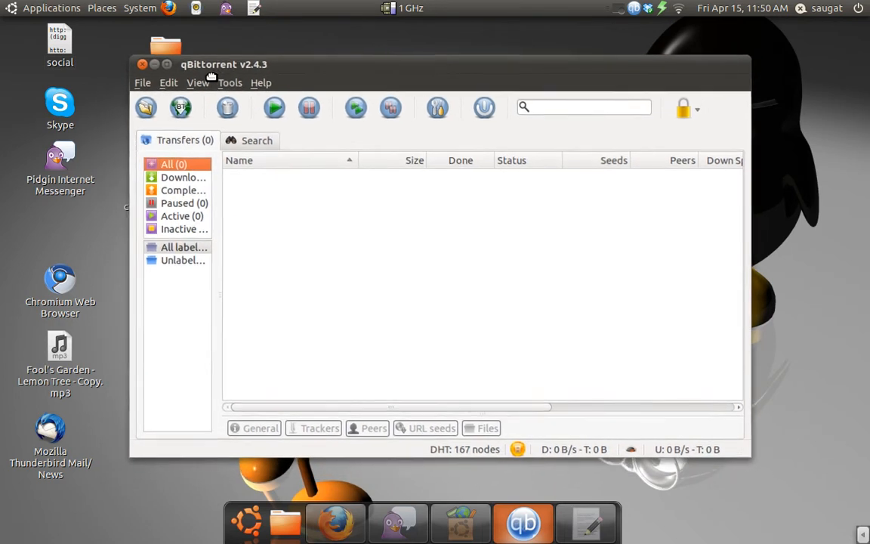
pyautogui.moveTo(215, 80)
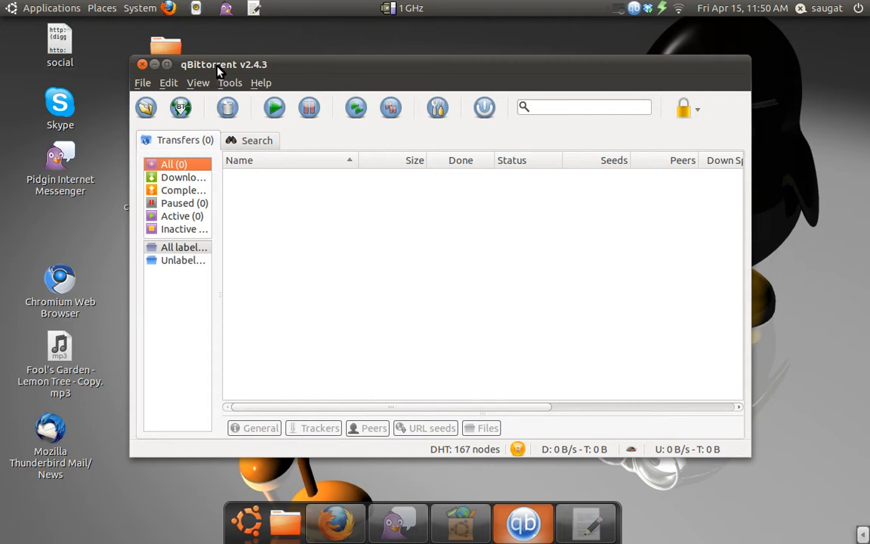
pyautogui.moveTo(233, 81)
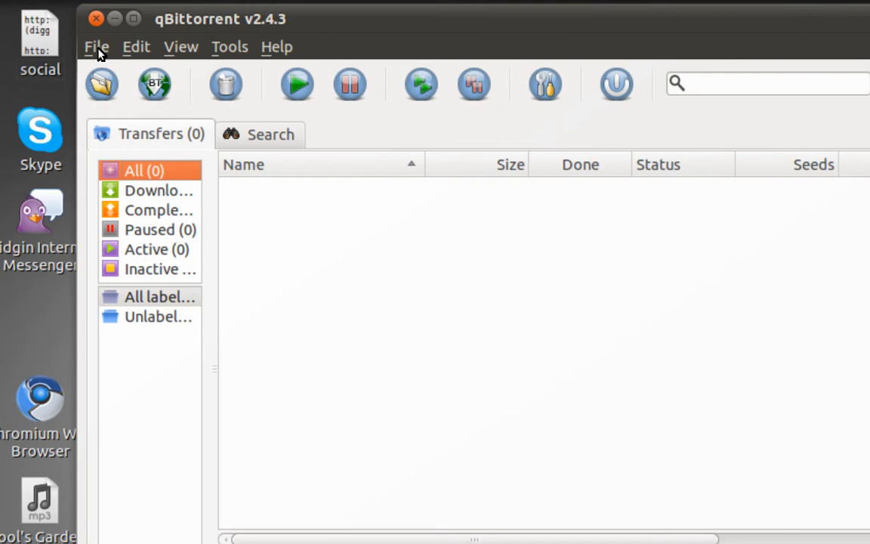
# - Browse the Edit and File menus, reviewing the resume, pause, delete and add-torrent commands
pyautogui.click(98, 47)
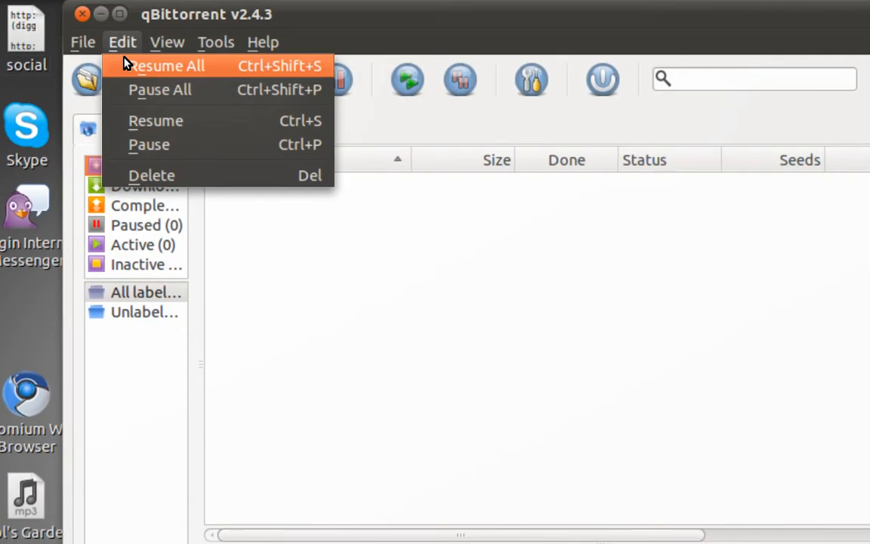
pyautogui.click(91, 37)
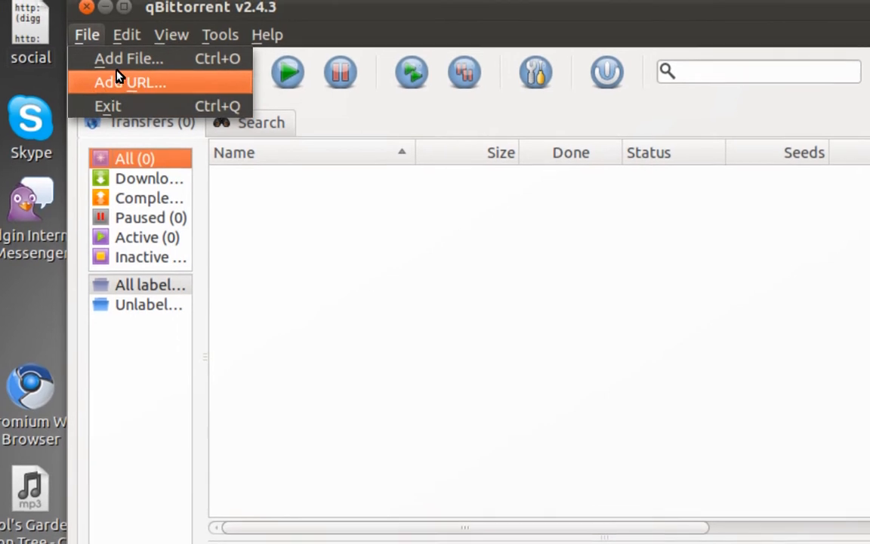
pyautogui.moveTo(133, 61)
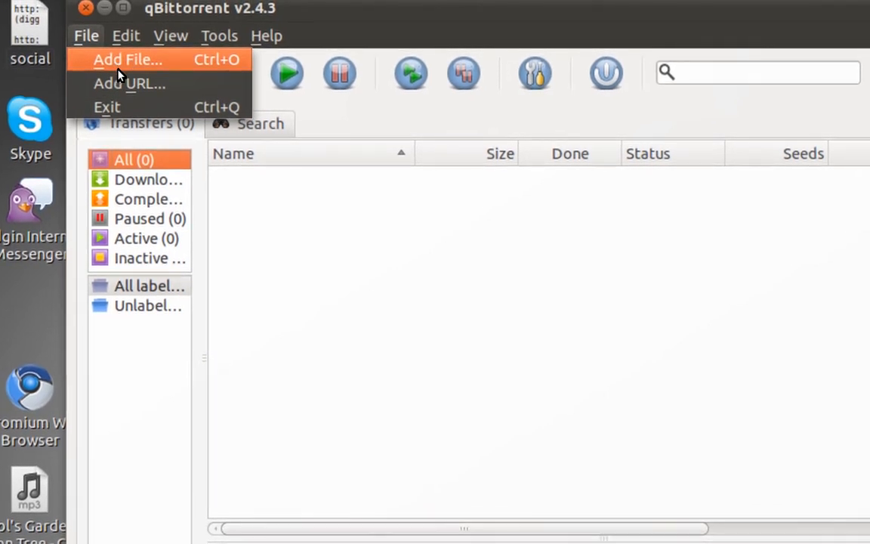
pyautogui.moveTo(124, 81)
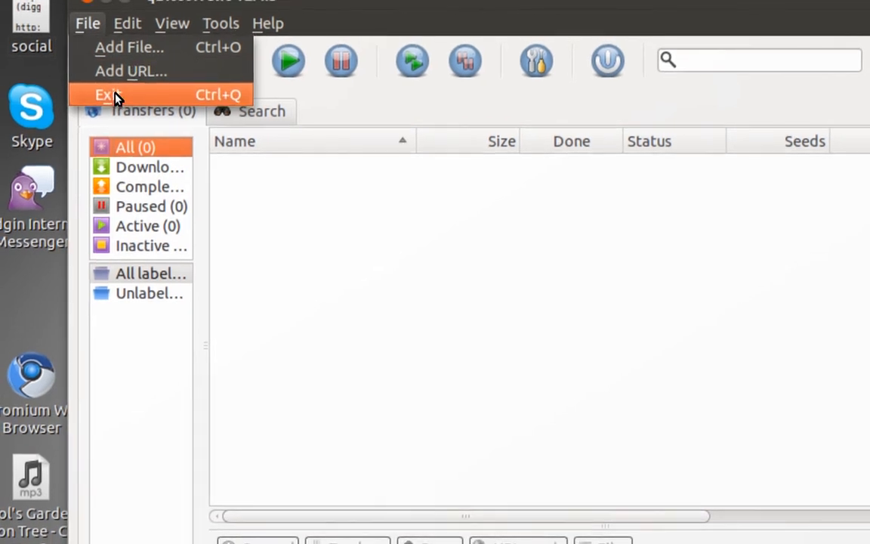
pyautogui.click(127, 24)
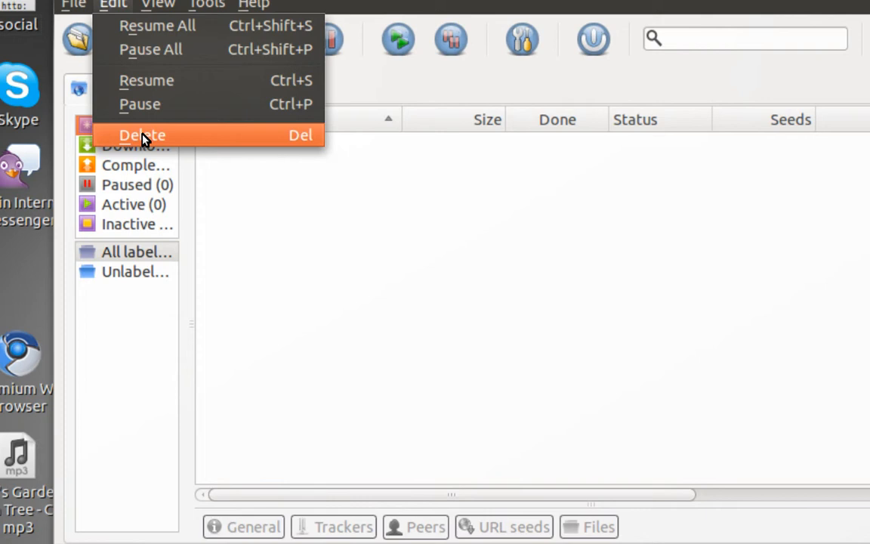
# - Enable View > Speed in title bar and confirm it is now checked
pyautogui.click(149, 39)
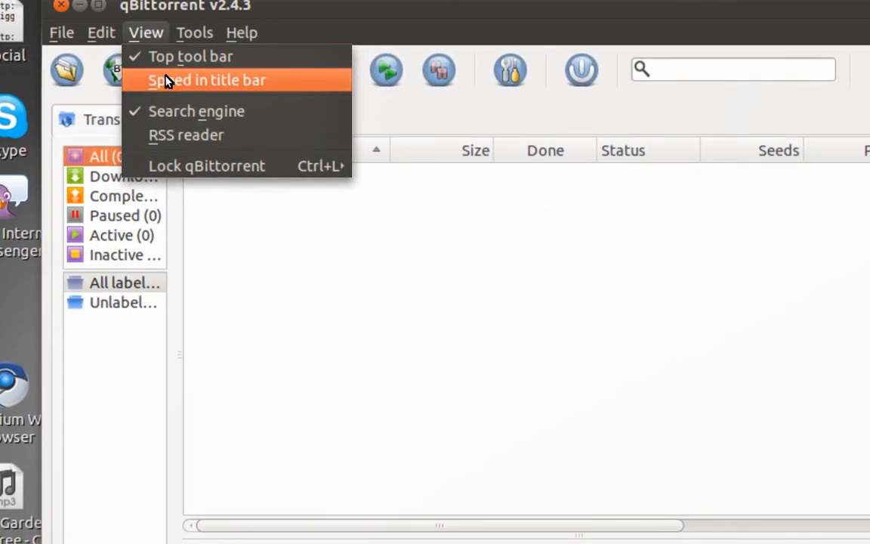
pyautogui.click(208, 80)
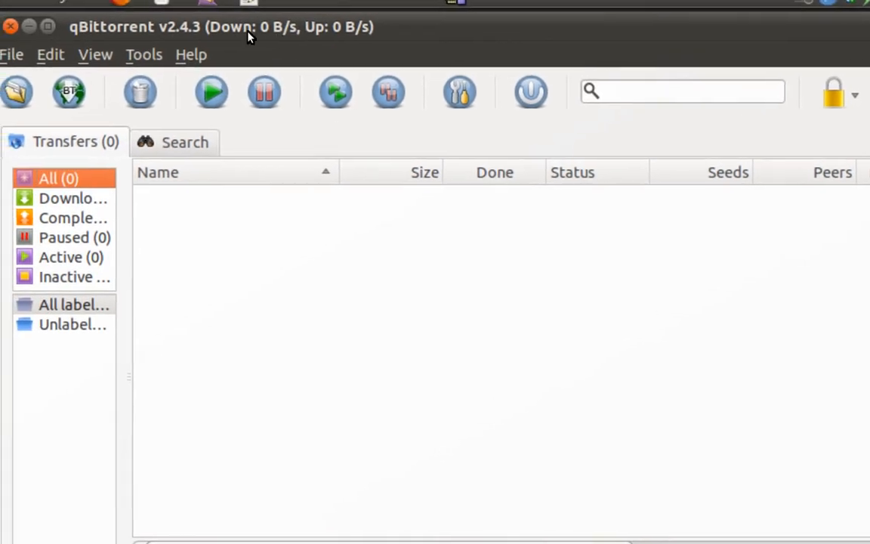
pyautogui.click(95, 55)
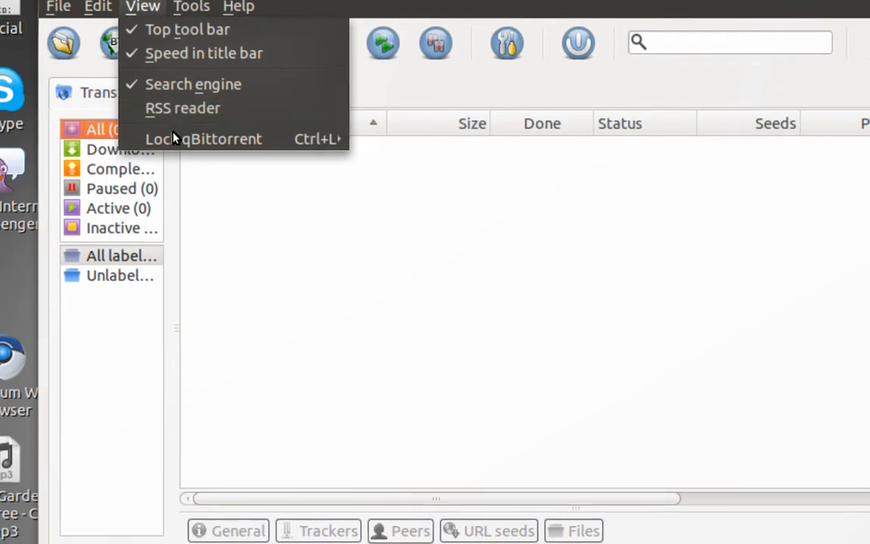
pyautogui.click(203, 139)
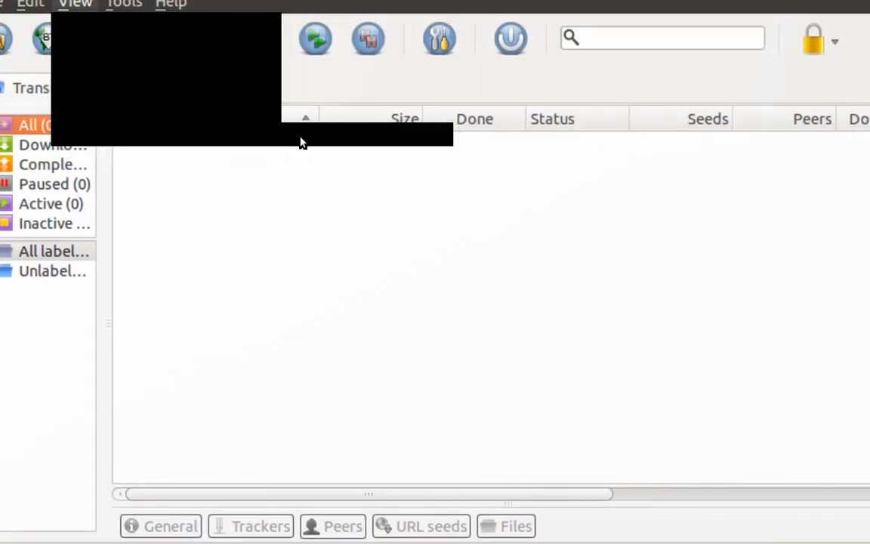
# - Show the Tools menu with its log viewer, torrent creator and options entries
pyautogui.click(172, 36)
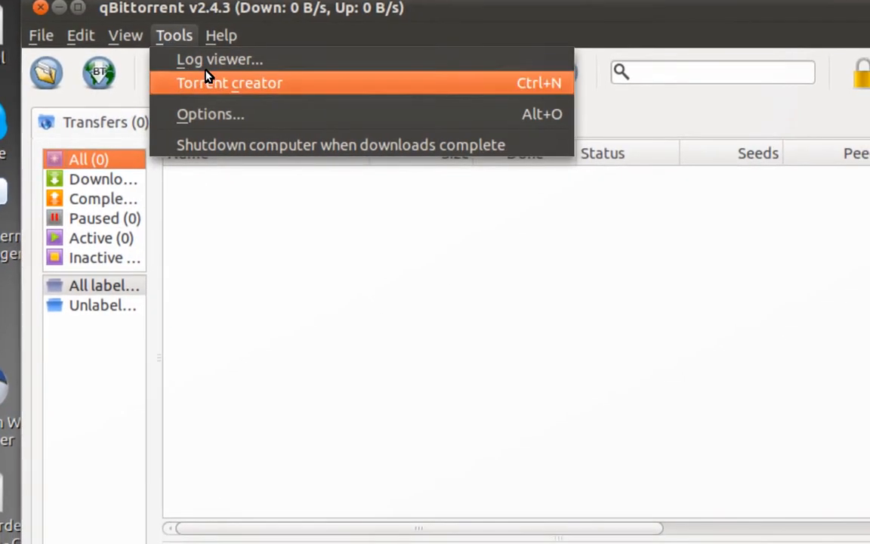
pyautogui.moveTo(199, 64)
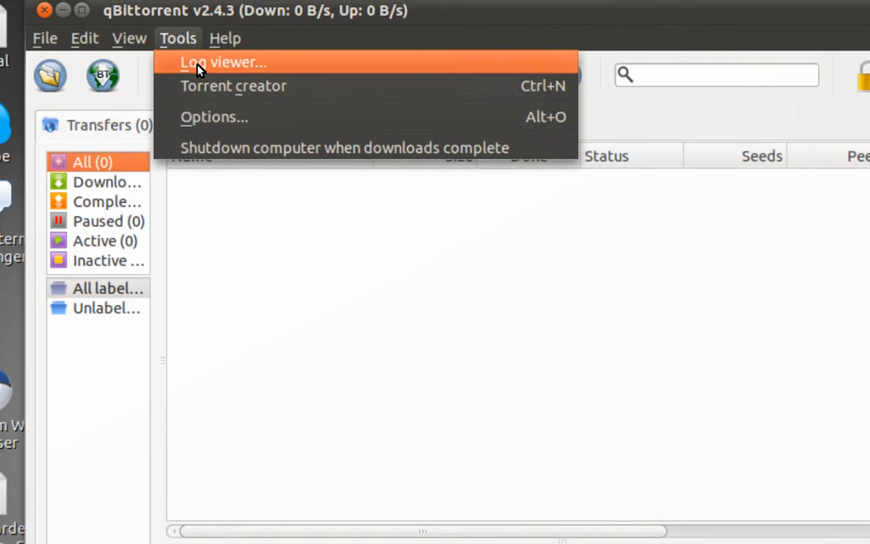
pyautogui.moveTo(202, 106)
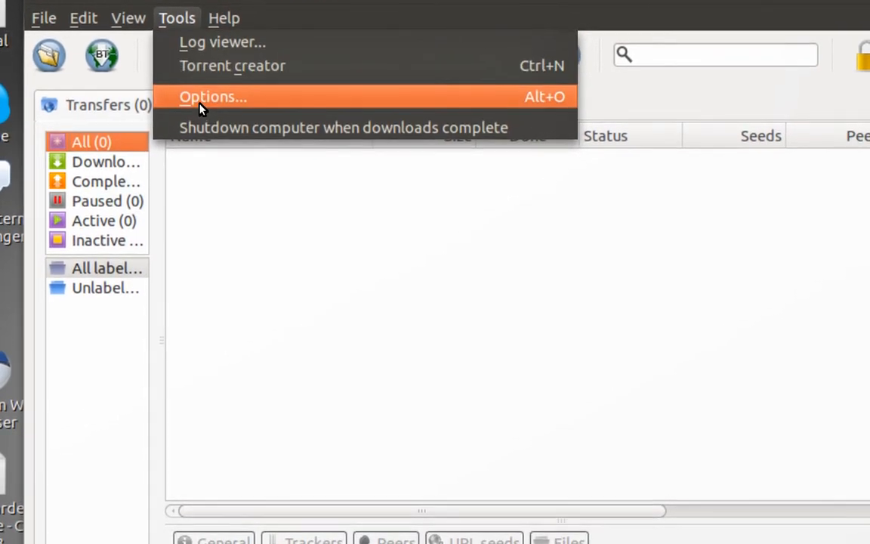
pyautogui.moveTo(204, 121)
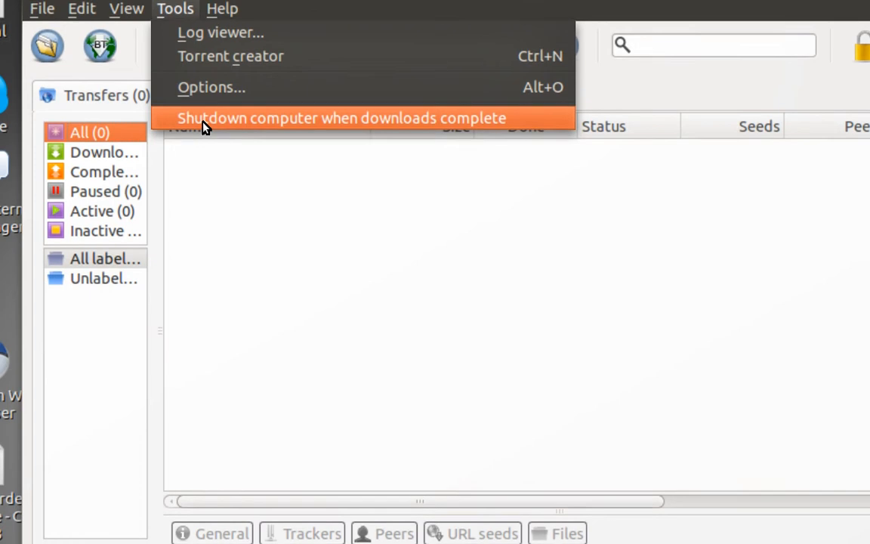
pyautogui.moveTo(202, 97)
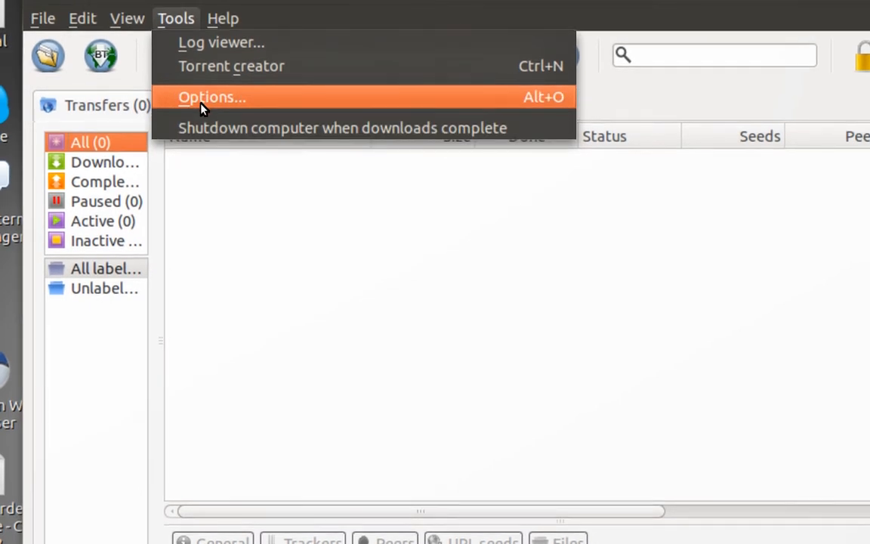
pyautogui.moveTo(209, 127)
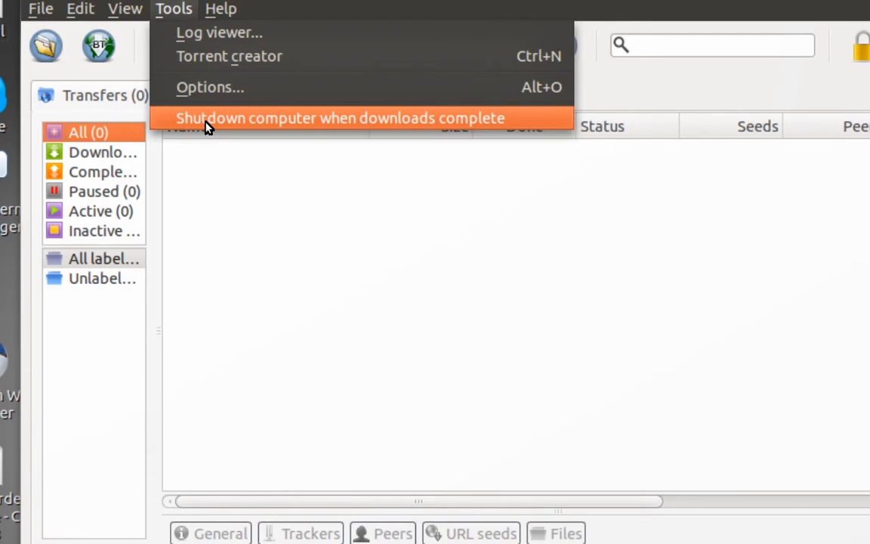
pyautogui.moveTo(205, 106)
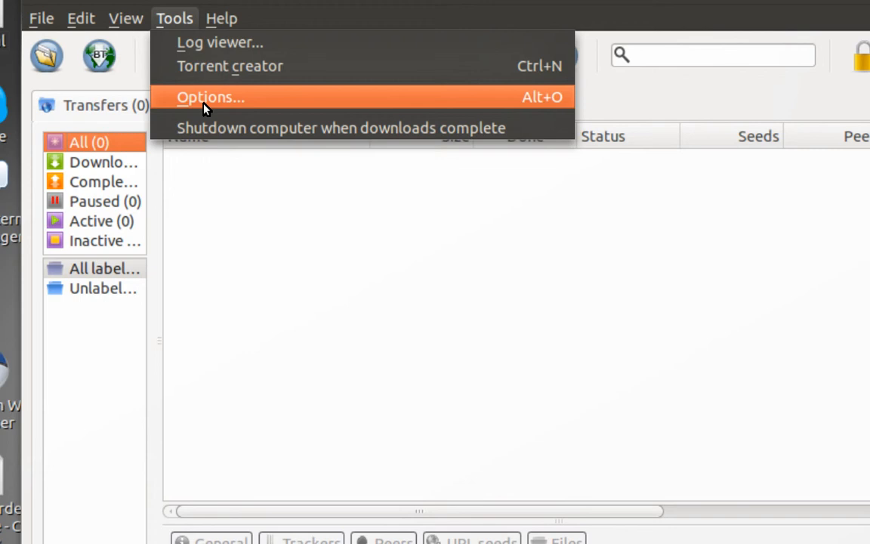
# - In Tools > Options, keep English language and GTK+ style, then show the Downloads page
pyautogui.click(212, 97)
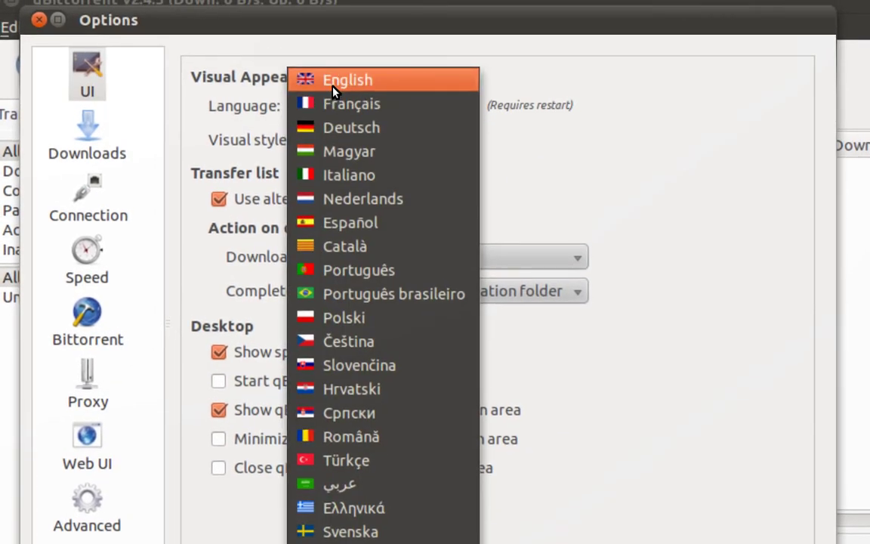
pyautogui.click(348, 79)
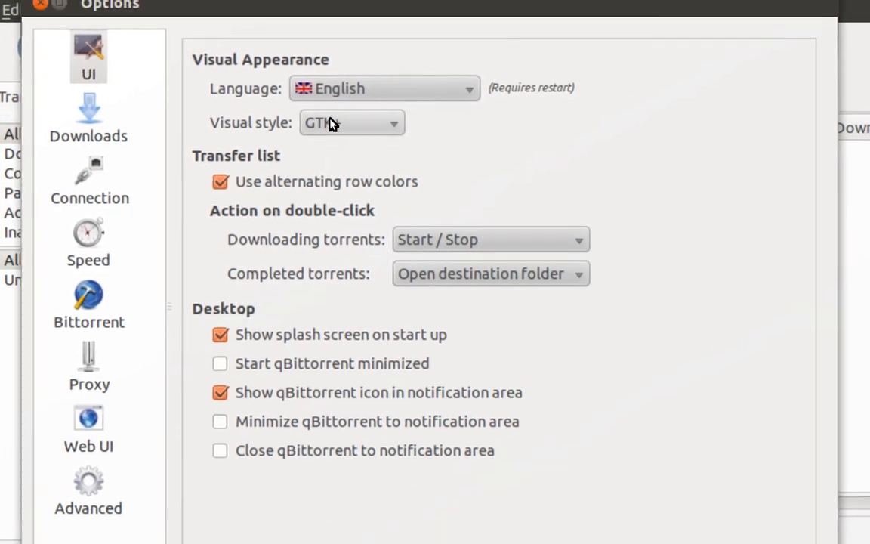
pyautogui.click(350, 122)
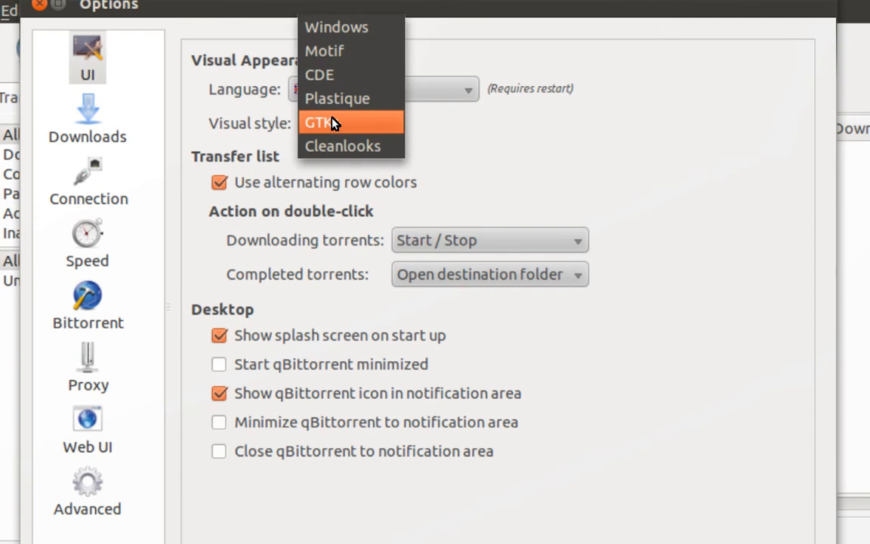
pyautogui.click(336, 123)
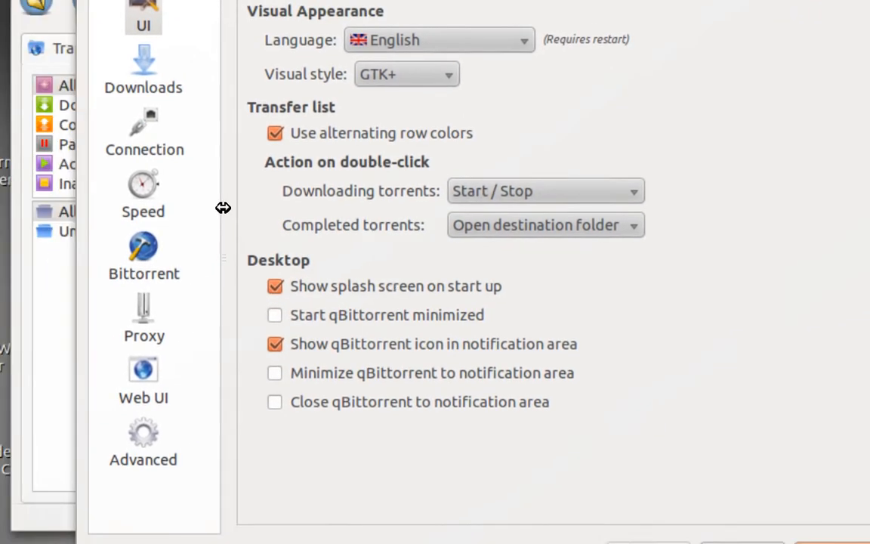
pyautogui.click(142, 68)
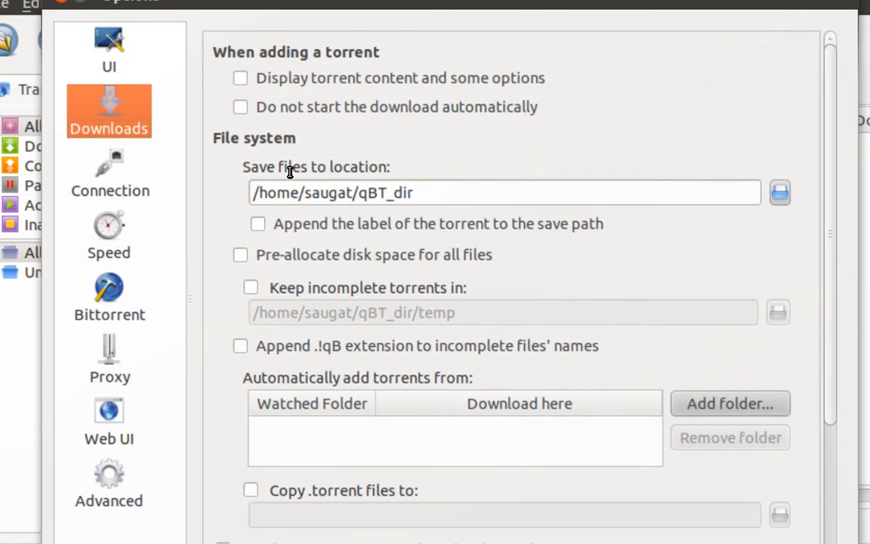
# - View the Speed and Proxy settings pages, then close the Options dialog
pyautogui.click(109, 234)
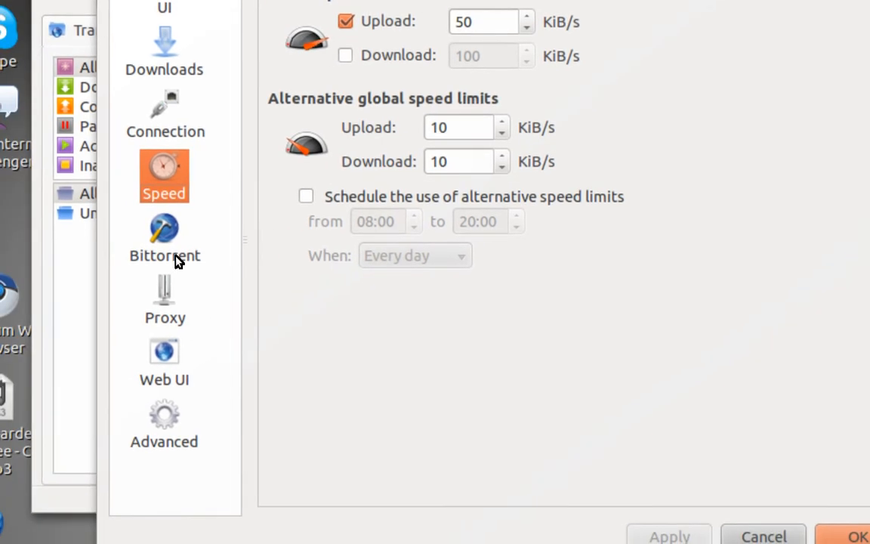
pyautogui.click(163, 230)
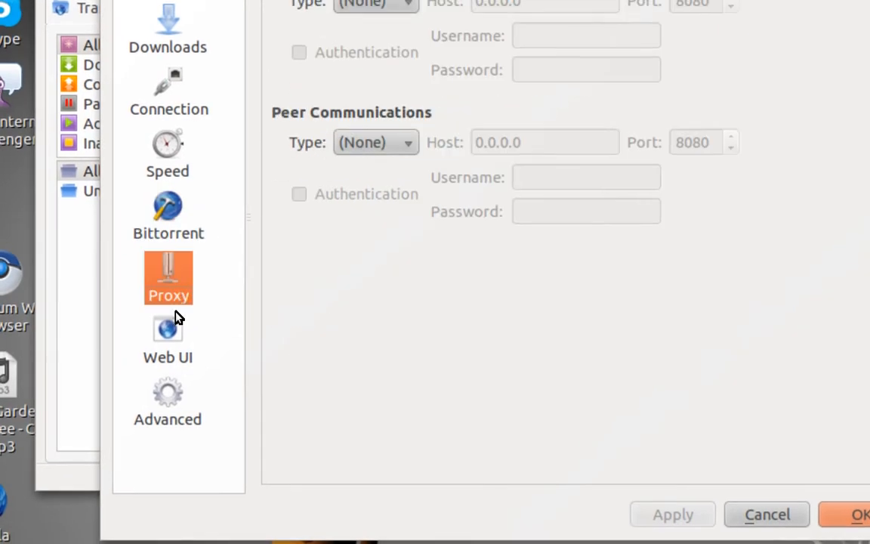
pyautogui.click(166, 401)
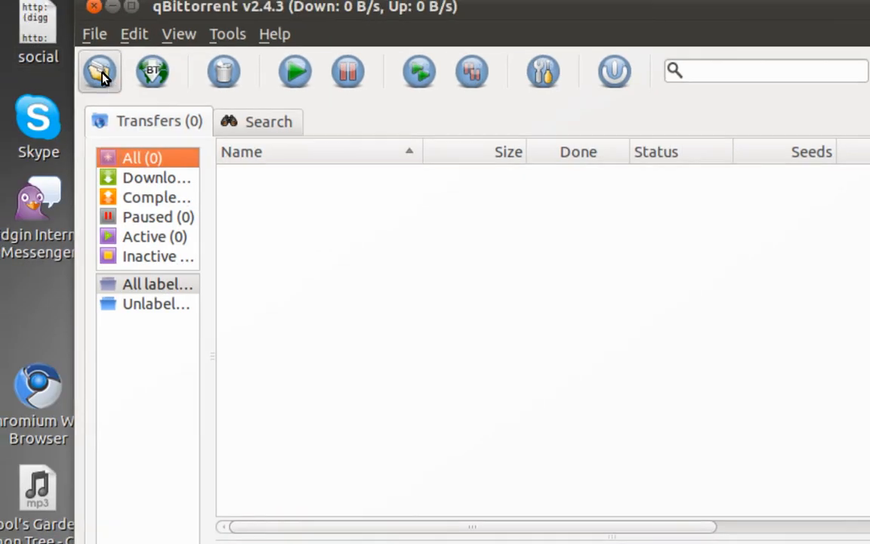
pyautogui.click(98, 73)
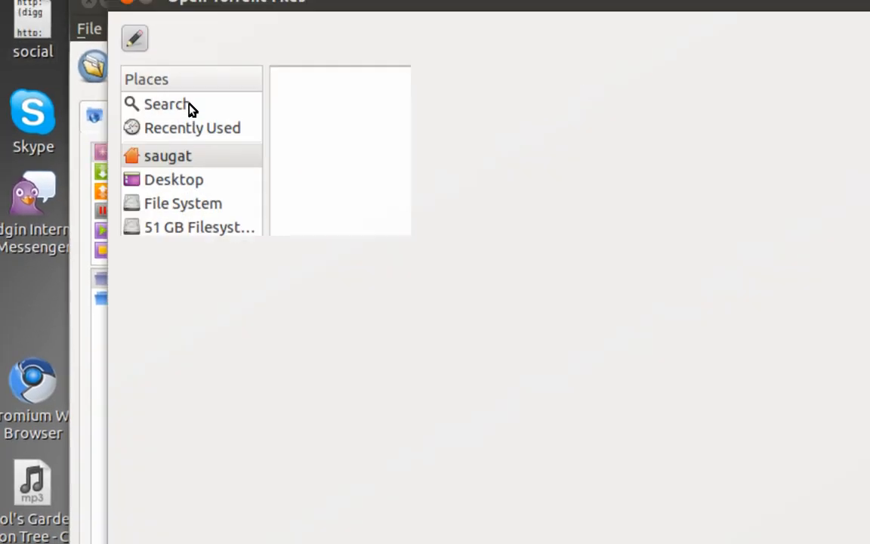
pyautogui.click(169, 155)
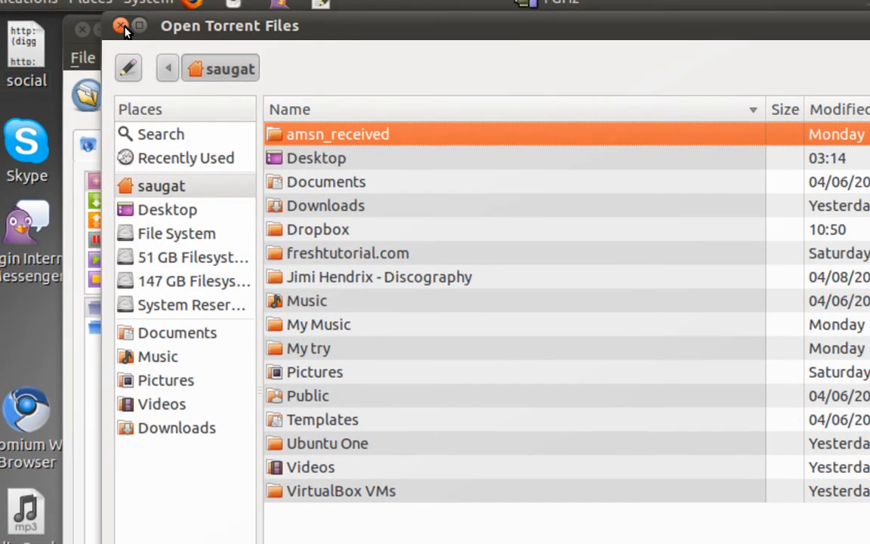
pyautogui.click(118, 27)
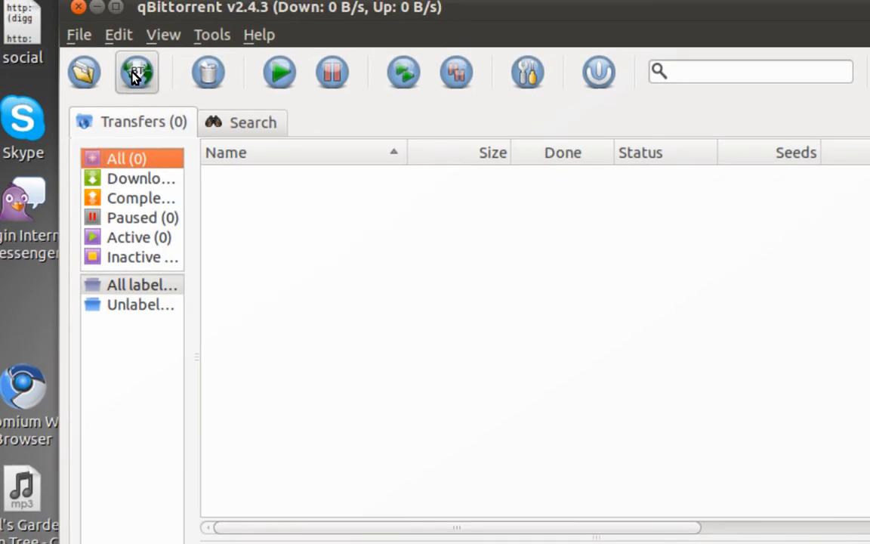
pyautogui.click(136, 73)
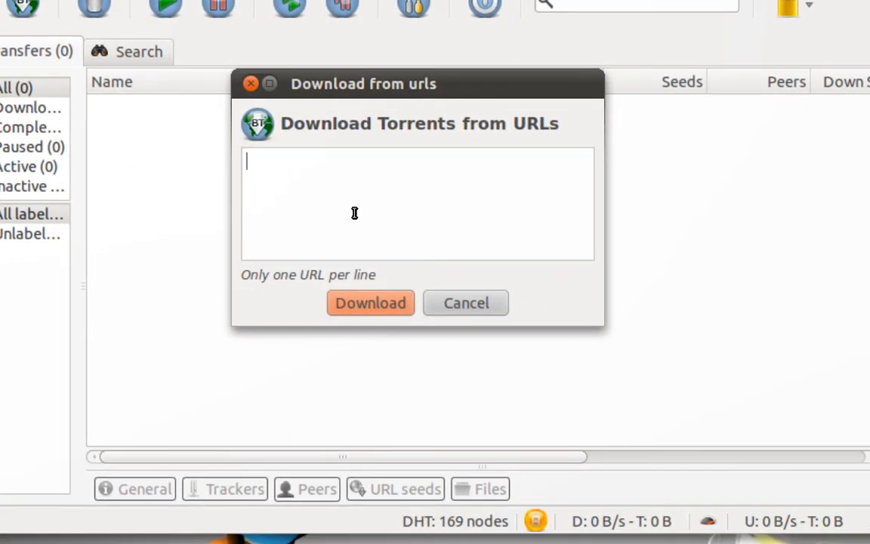
pyautogui.click(465, 302)
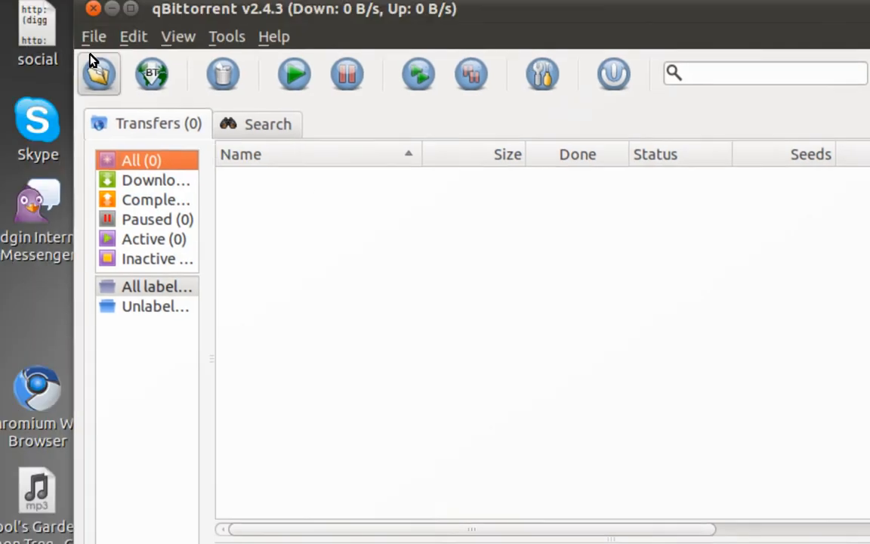